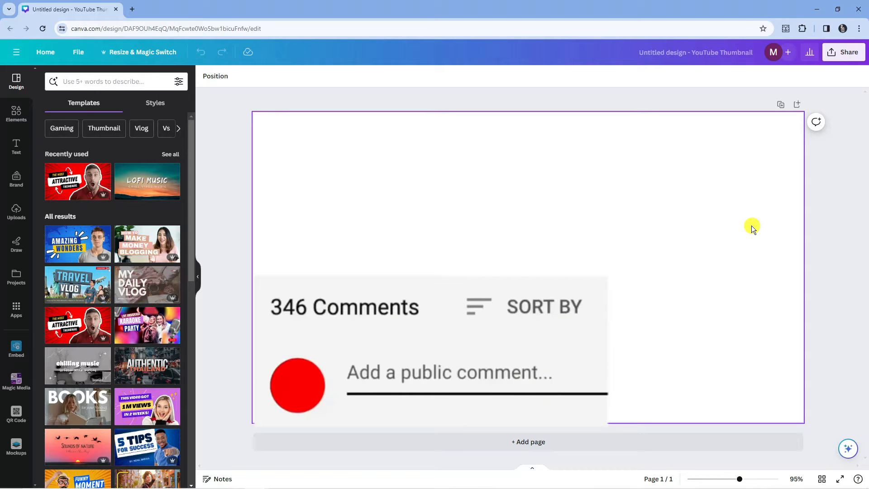
# Step: Find Magic Media through an Apps search for 'ma' and launch its text-to-image generator
pyautogui.write('Great vid!')
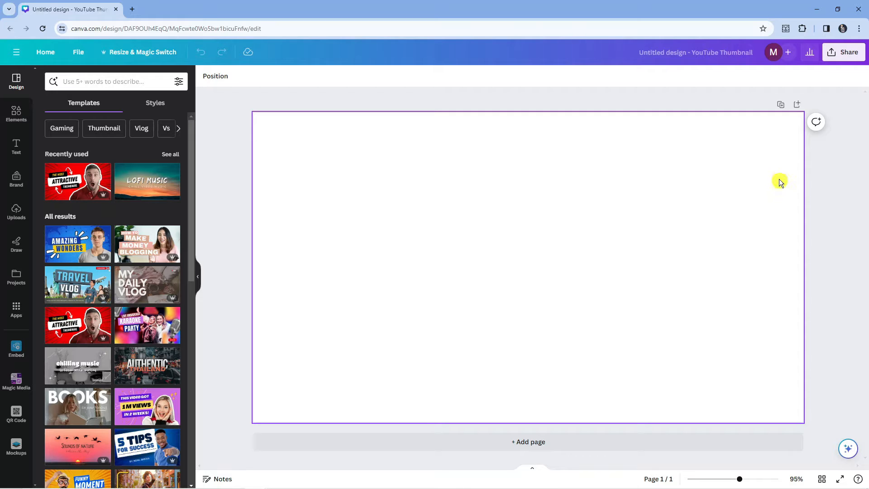
pyautogui.moveTo(598, 119)
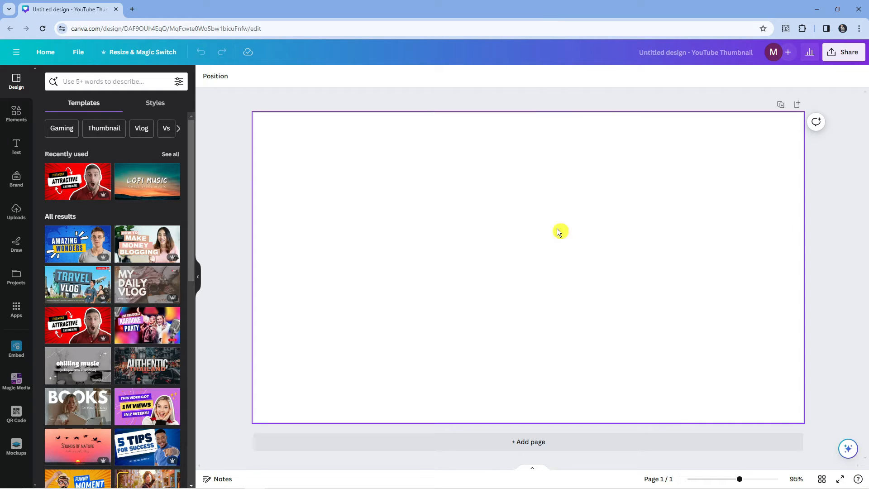
pyautogui.moveTo(374, 227)
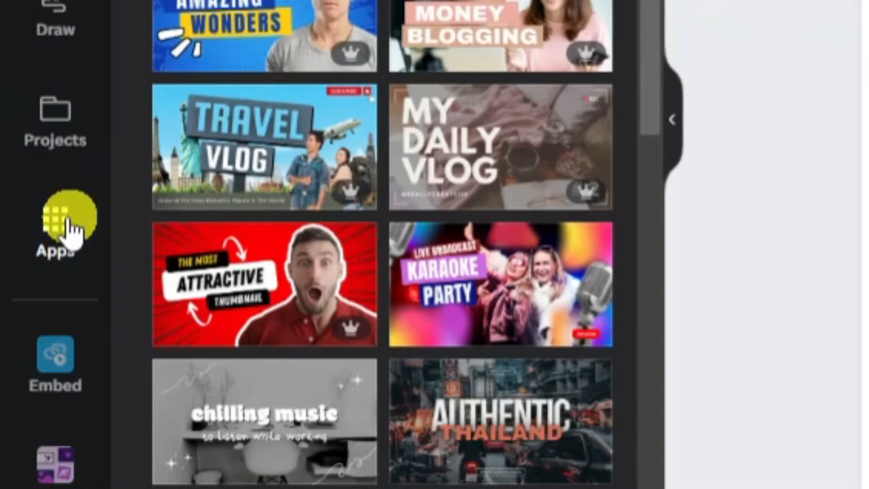
pyautogui.click(56, 219)
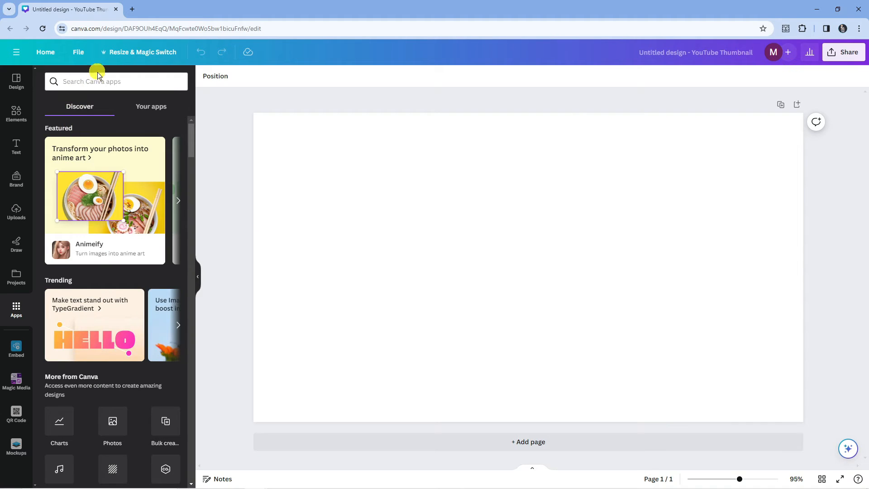
pyautogui.write('magic media')
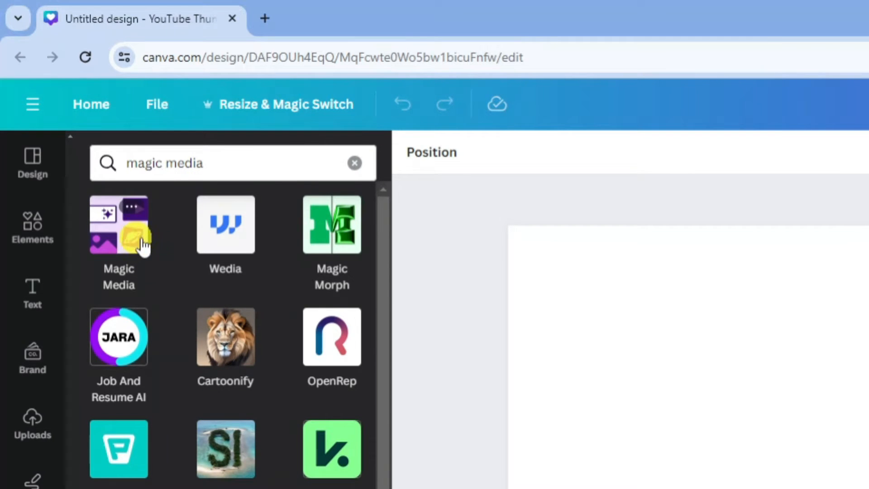
pyautogui.click(119, 224)
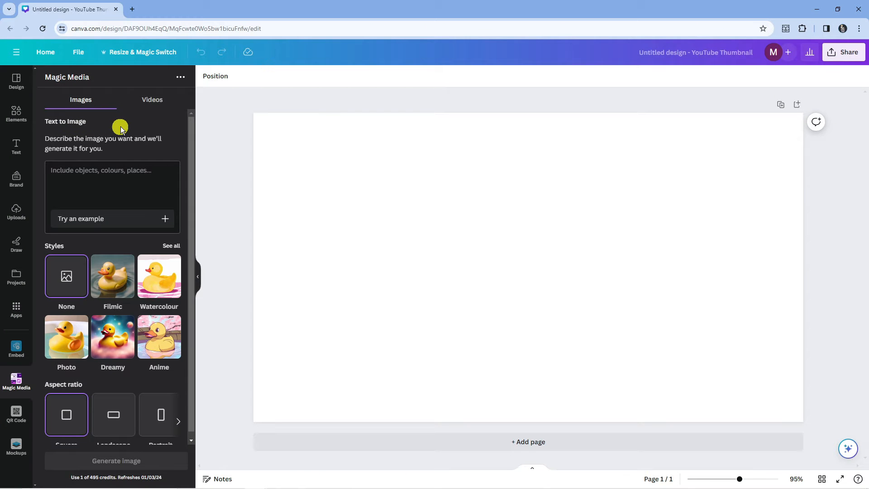
pyautogui.moveTo(91, 164)
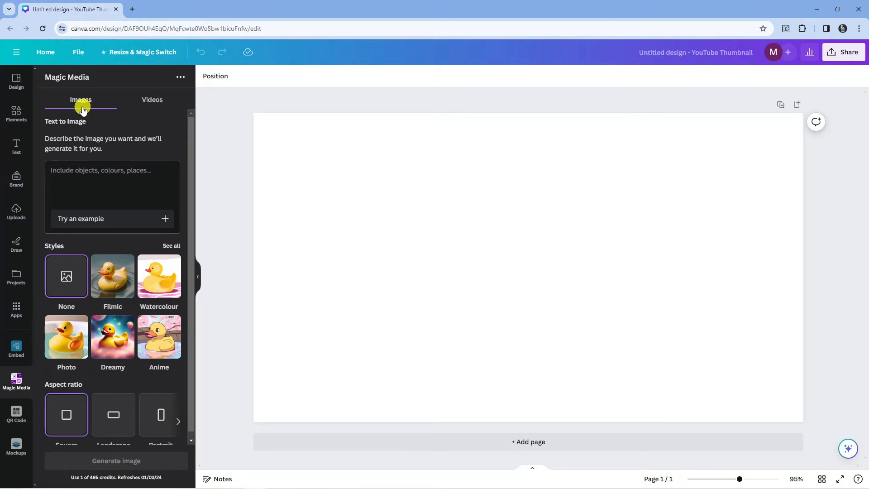
# Step: Peek at Magic Media's Videos generator, then return to Images
pyautogui.click(152, 99)
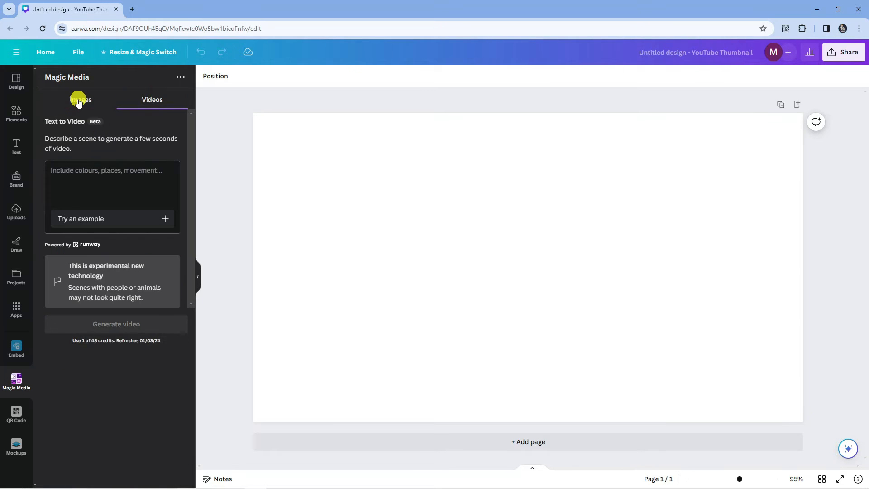
pyautogui.click(80, 99)
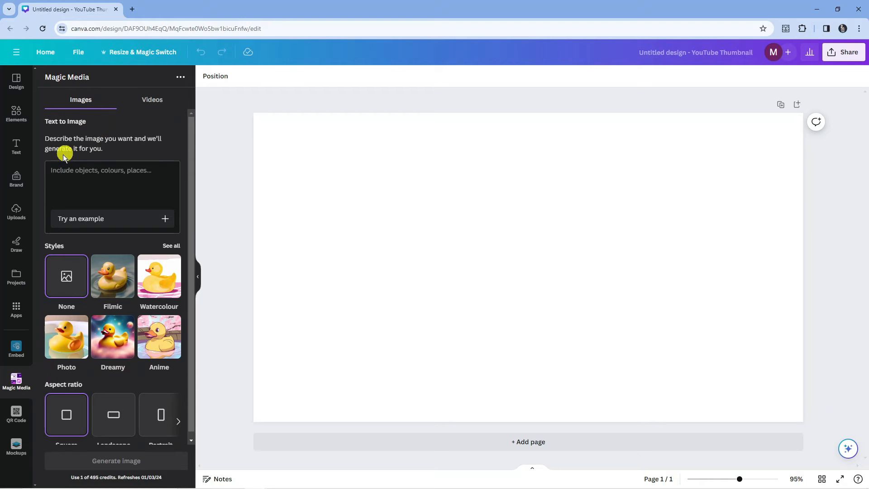
pyautogui.moveTo(91, 152)
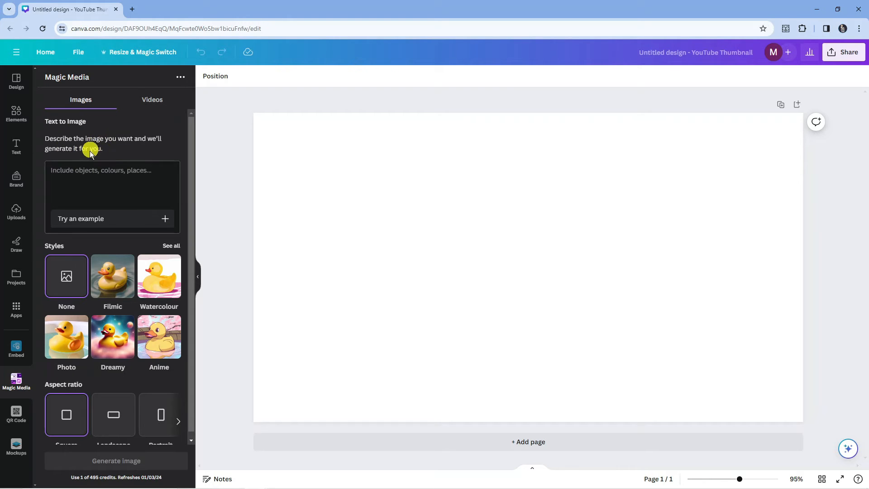
pyautogui.moveTo(125, 147)
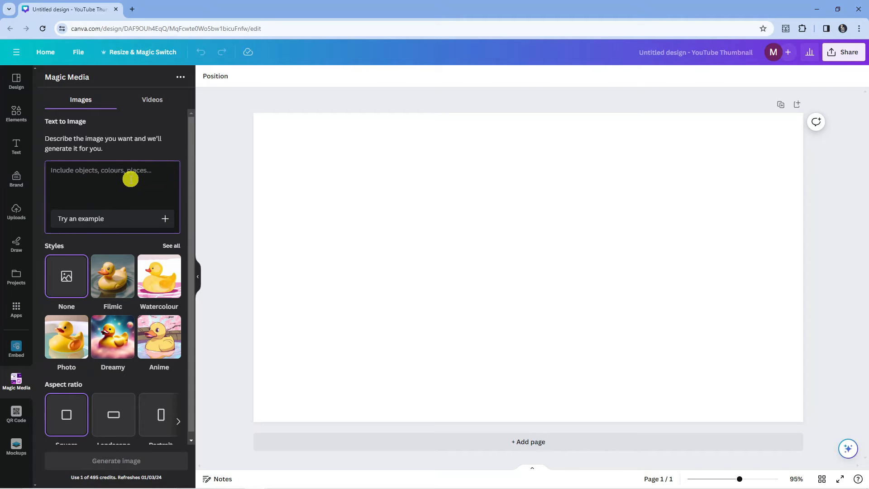
pyautogui.moveTo(94, 213)
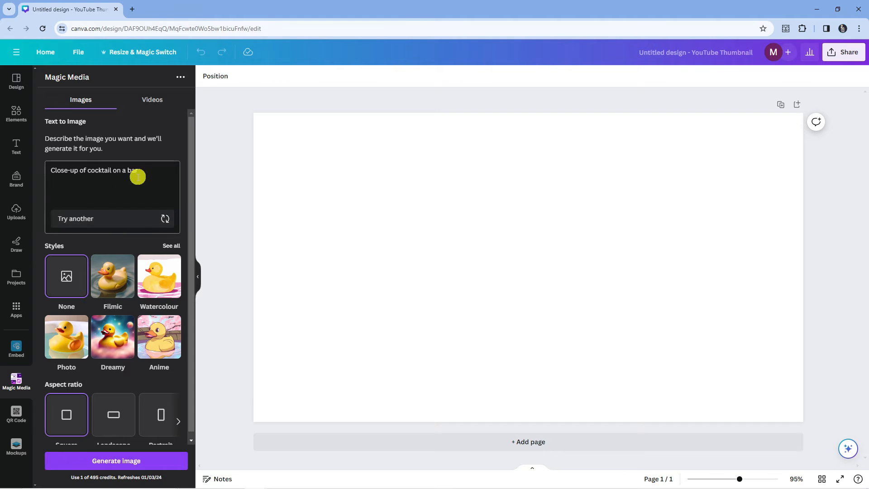
pyautogui.moveTo(40, 172)
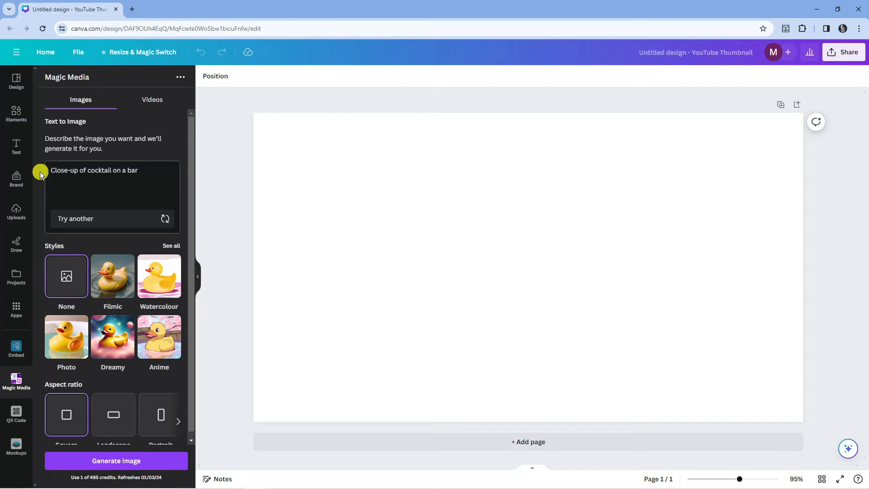
pyautogui.moveTo(126, 170)
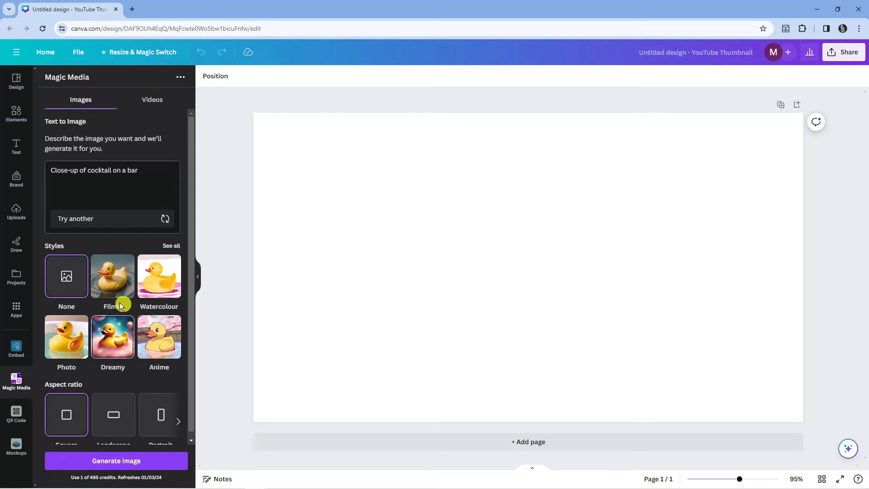
pyautogui.moveTo(131, 281)
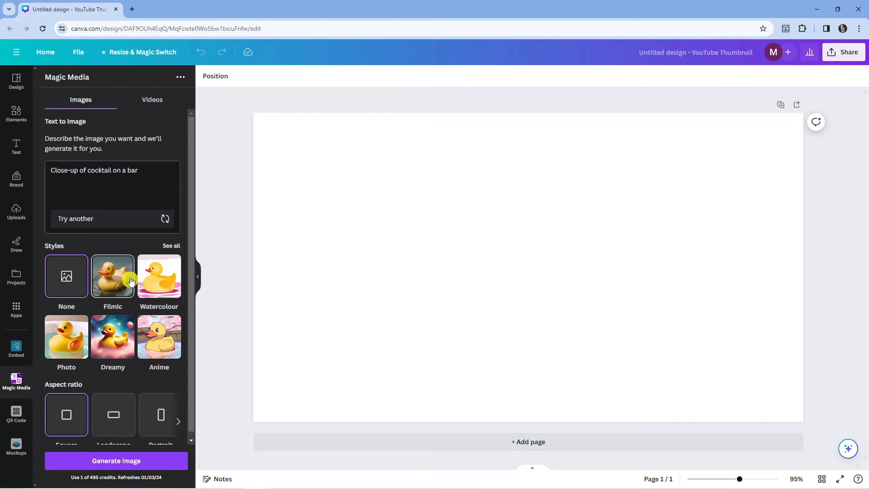
# Step: Browse the full image style list to reach Retrowave
pyautogui.click(171, 246)
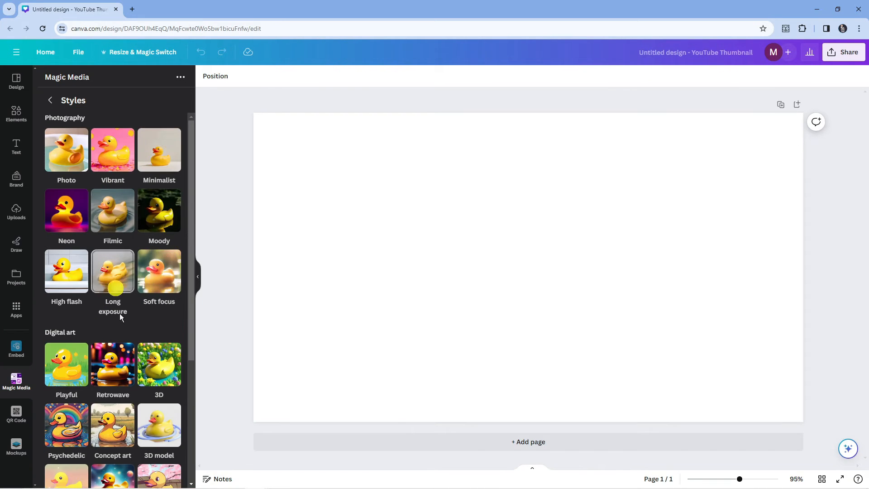
pyautogui.scroll(-3)
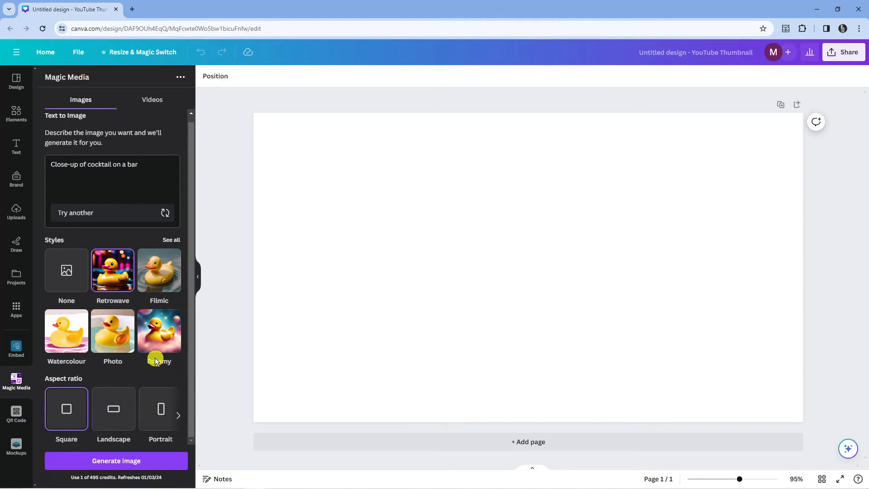
pyautogui.moveTo(128, 457)
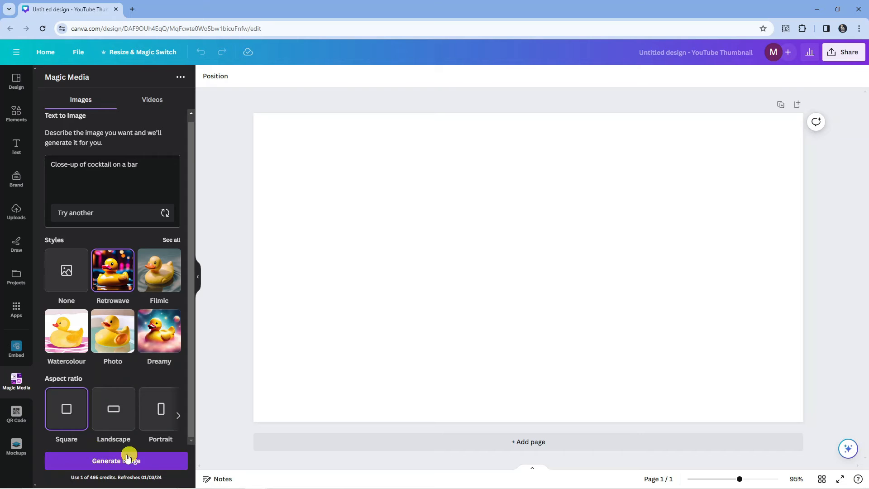
# Step: Generate the cocktail images, place the first one on the page and resize it slightly
pyautogui.click(116, 461)
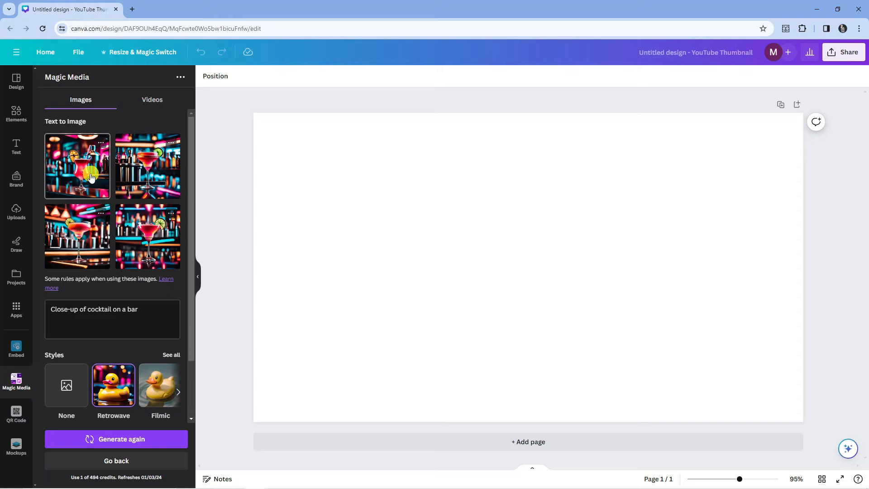
pyautogui.click(77, 166)
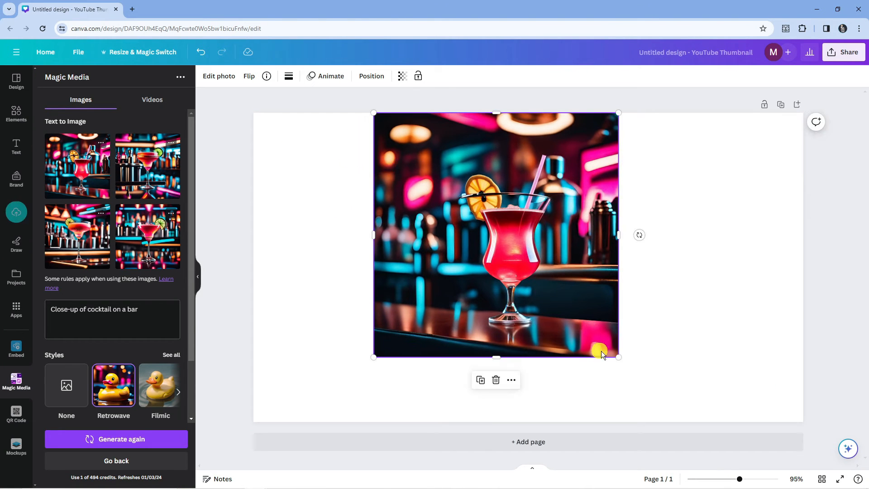
pyautogui.moveTo(617, 356); pyautogui.dragTo(598, 334)
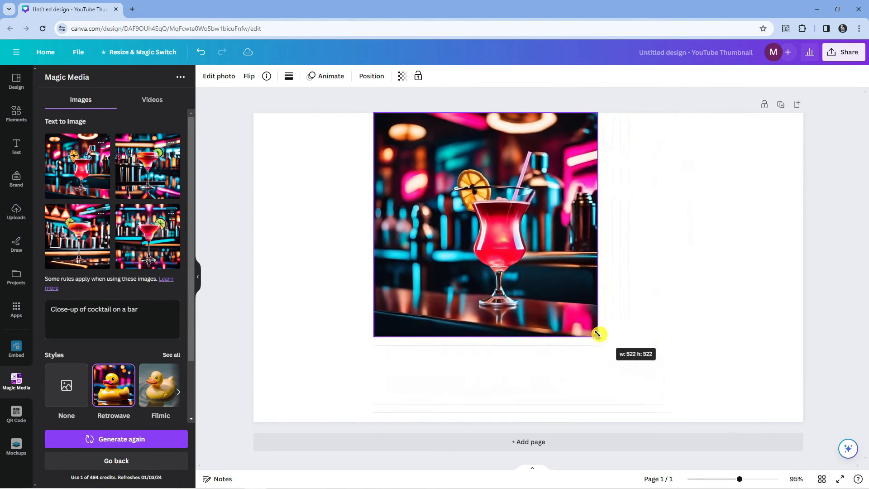
pyautogui.moveTo(599, 333); pyautogui.dragTo(638, 348)
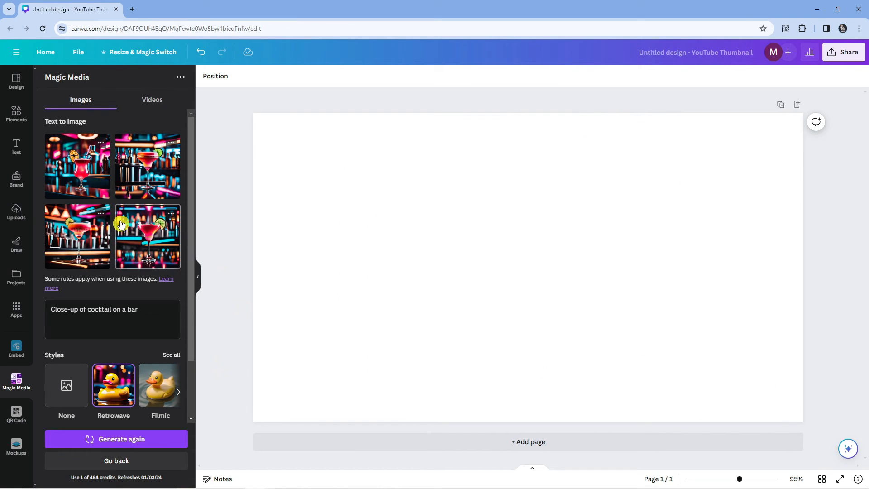
pyautogui.moveTo(104, 125)
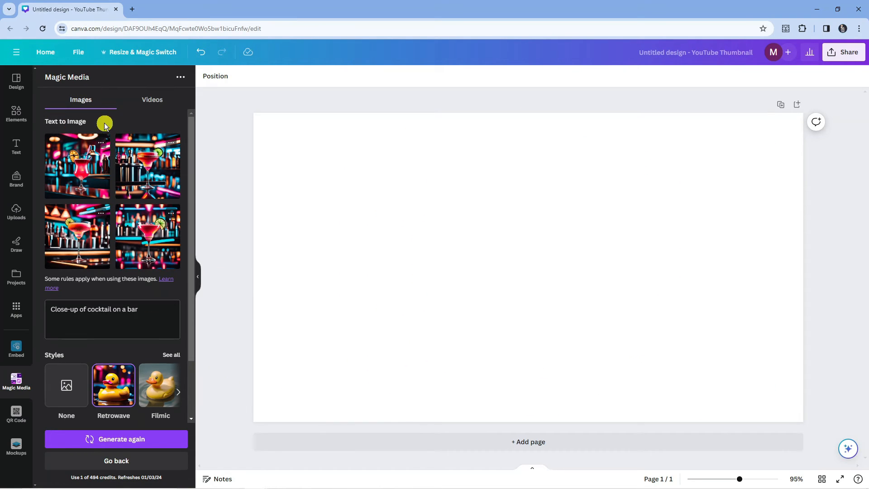
# Step: Switch Magic Media to Videos and fill the prompt with the example cinematic ocean-sunset description
pyautogui.click(152, 100)
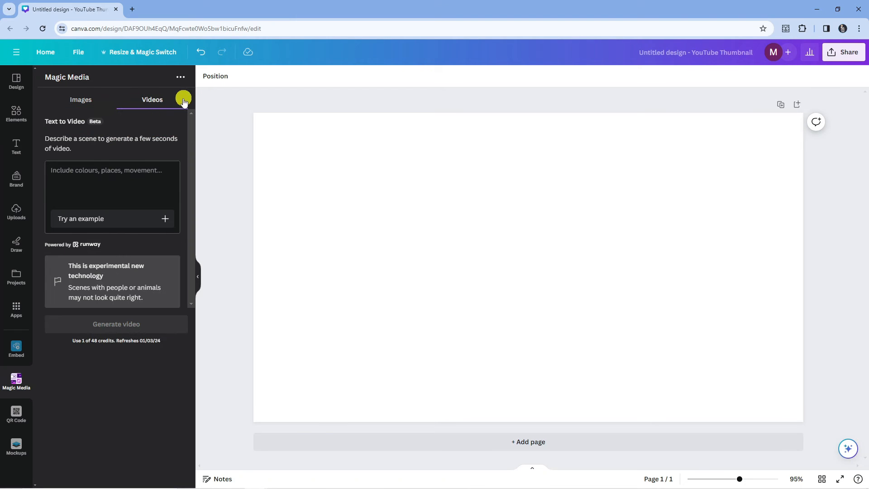
pyautogui.moveTo(46, 146)
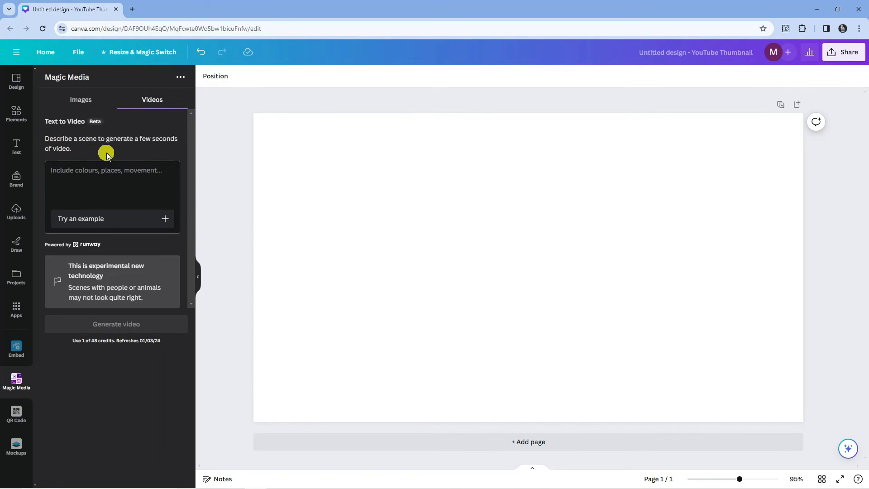
pyautogui.moveTo(97, 144)
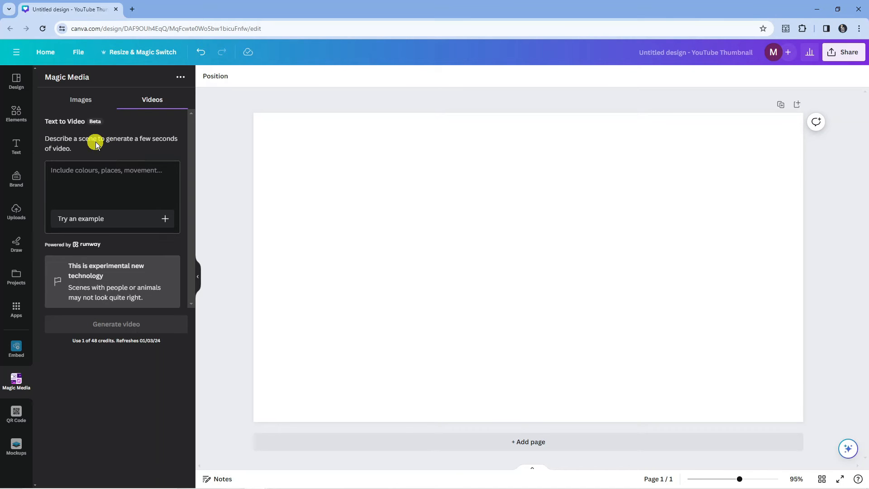
pyautogui.moveTo(114, 220)
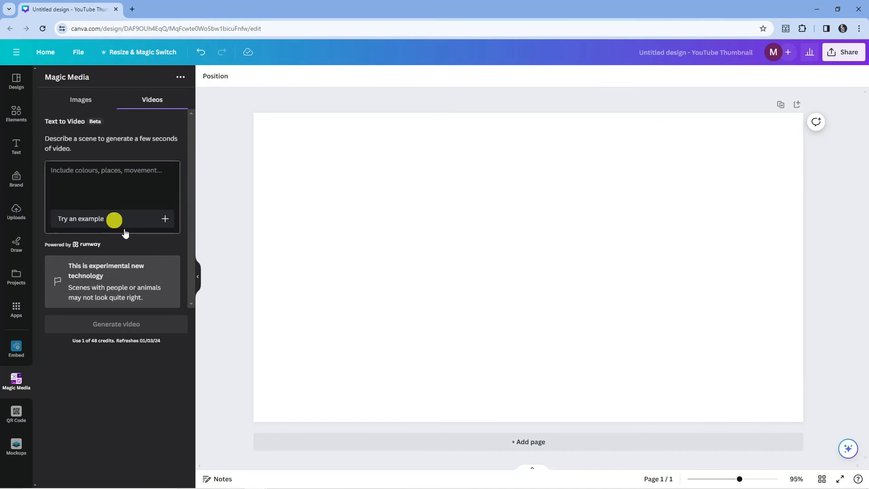
pyautogui.moveTo(110, 181)
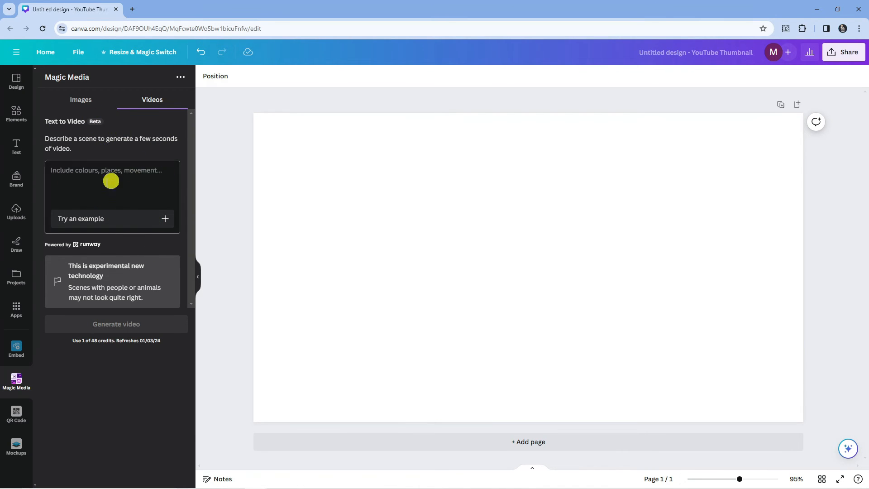
pyautogui.click(116, 324)
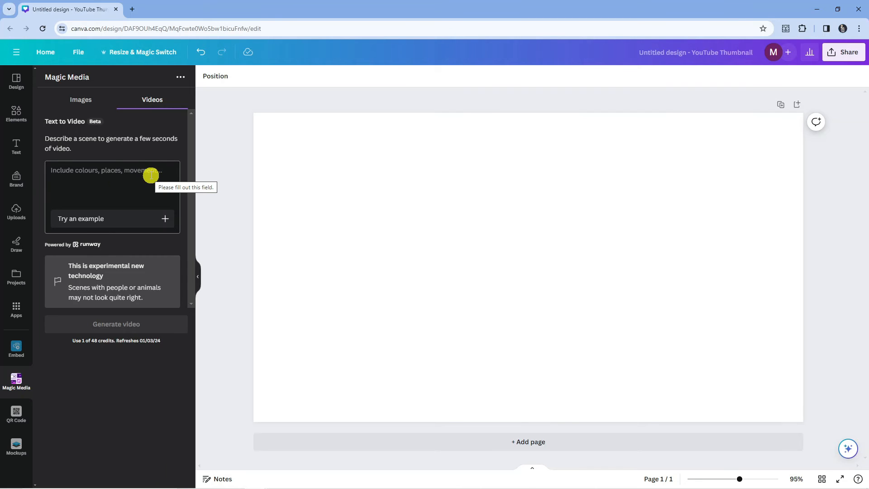
pyautogui.moveTo(156, 175)
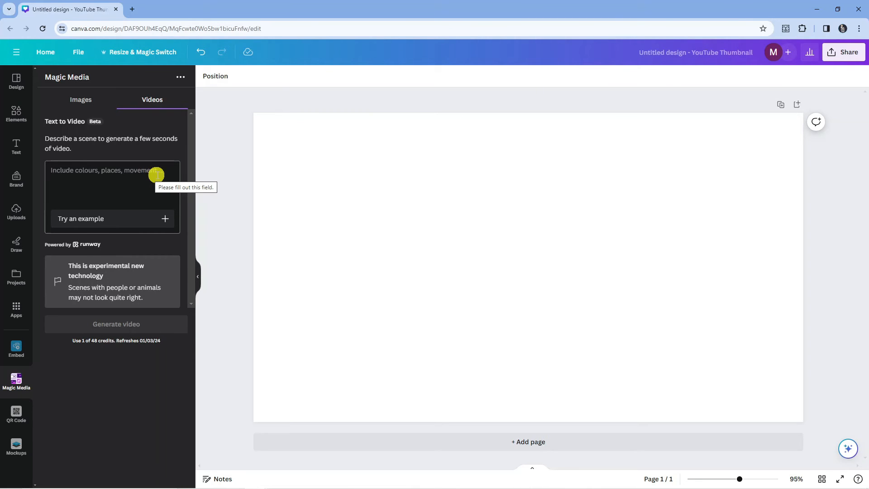
pyautogui.moveTo(97, 218)
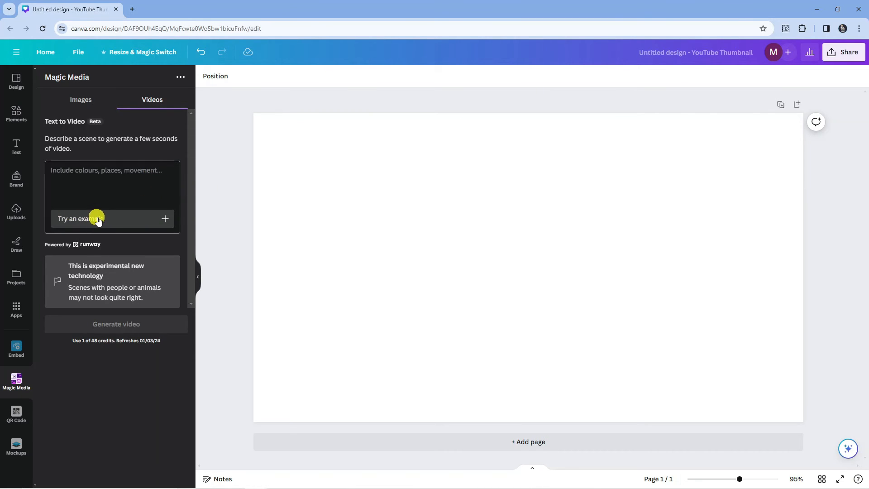
pyautogui.click(79, 218)
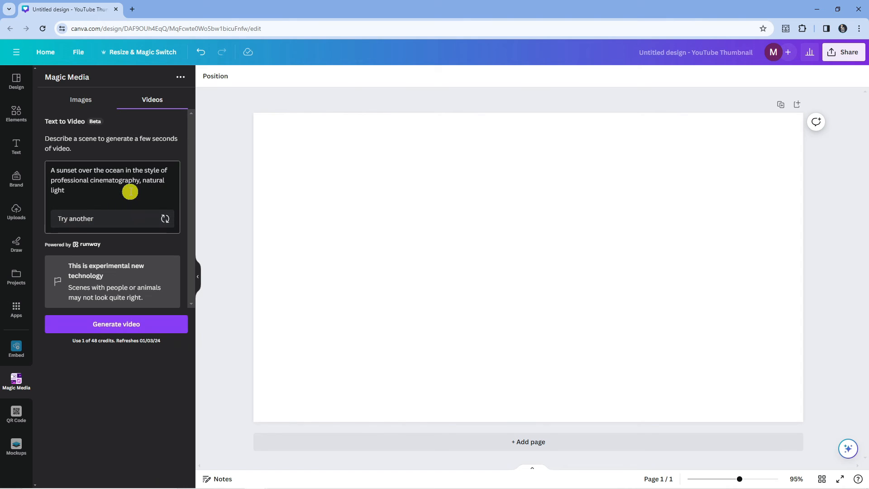
pyautogui.moveTo(52, 188)
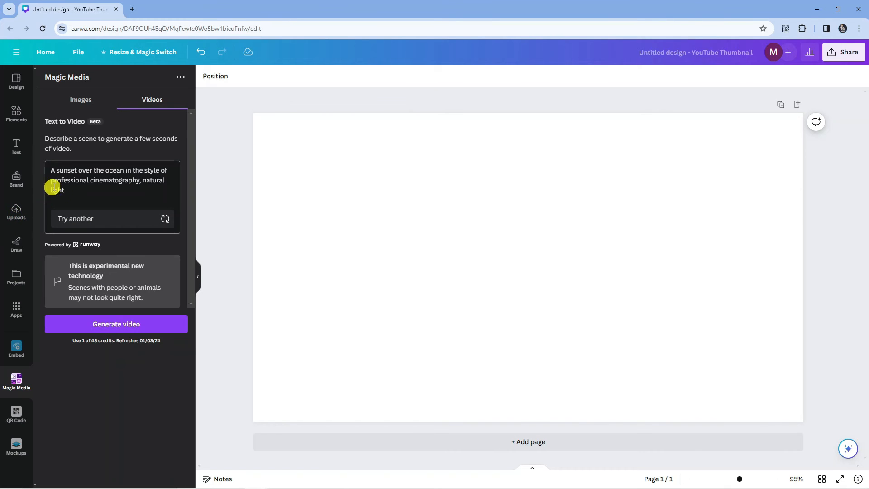
pyautogui.moveTo(92, 198)
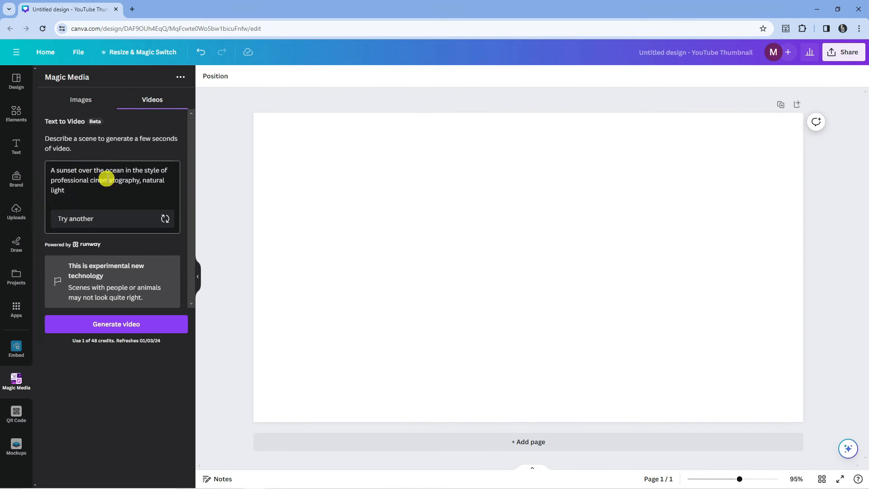
pyautogui.moveTo(113, 188)
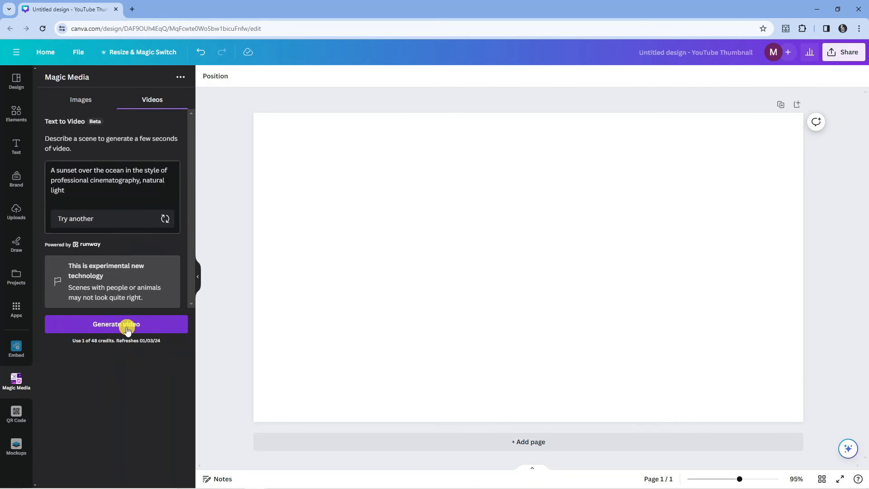
# Step: Generate the sunset-over-ocean clip and scroll down to its result
pyautogui.click(117, 324)
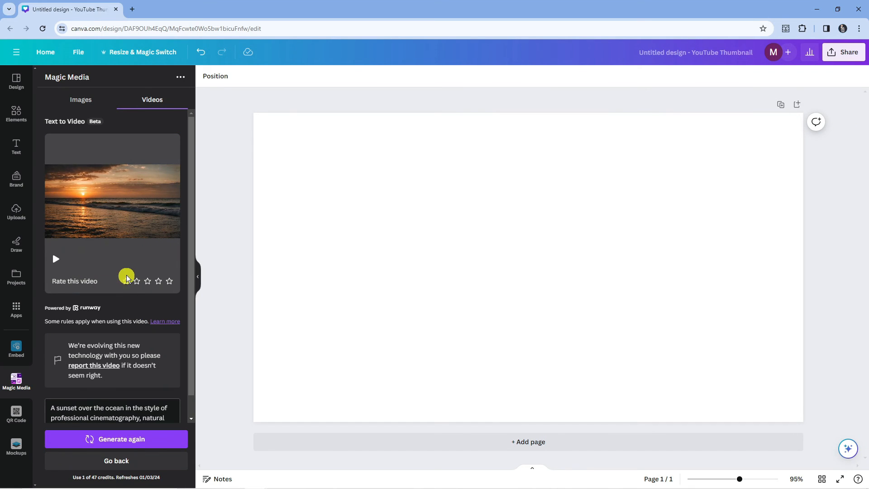
pyautogui.scroll(-3)
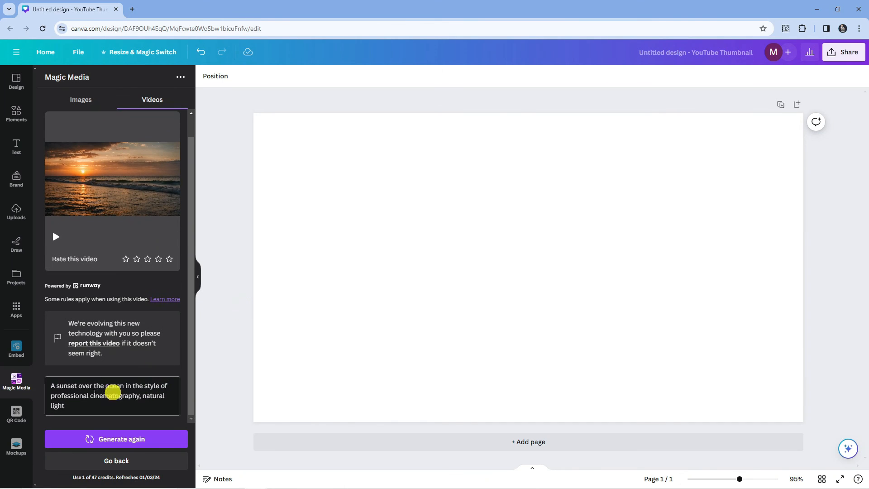
pyautogui.moveTo(157, 395)
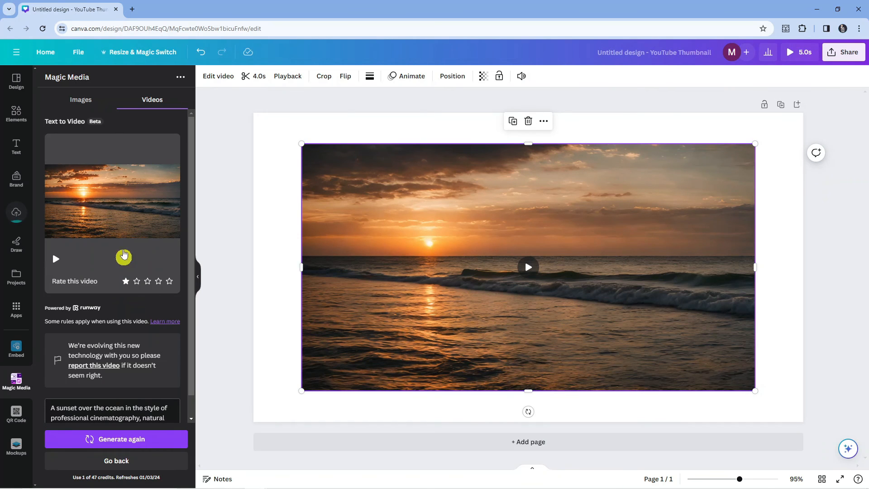
pyautogui.click(528, 267)
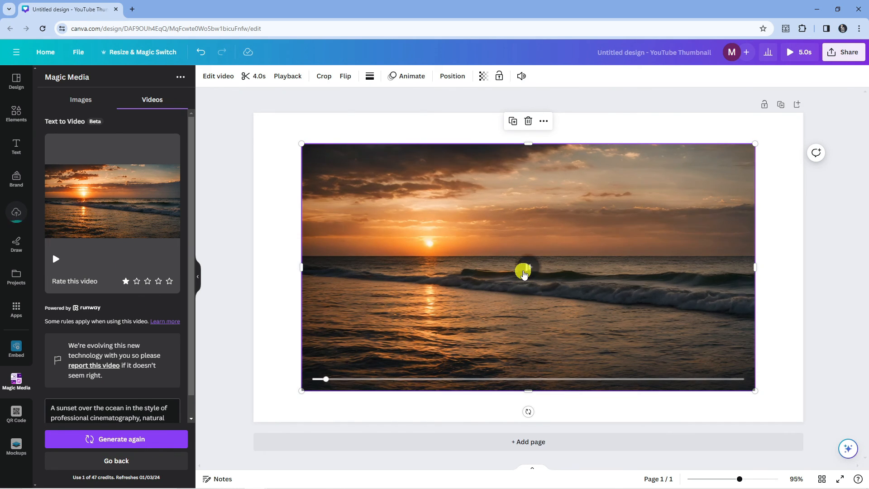
pyautogui.click(523, 270)
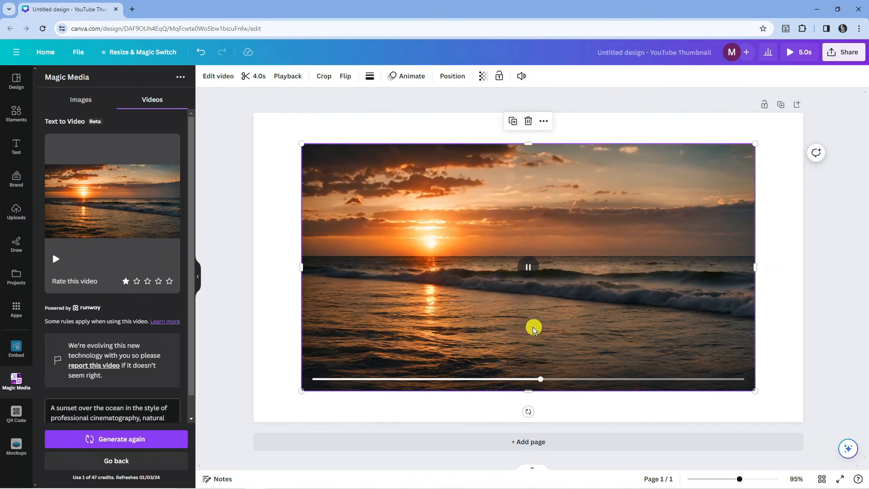
pyautogui.click(528, 267)
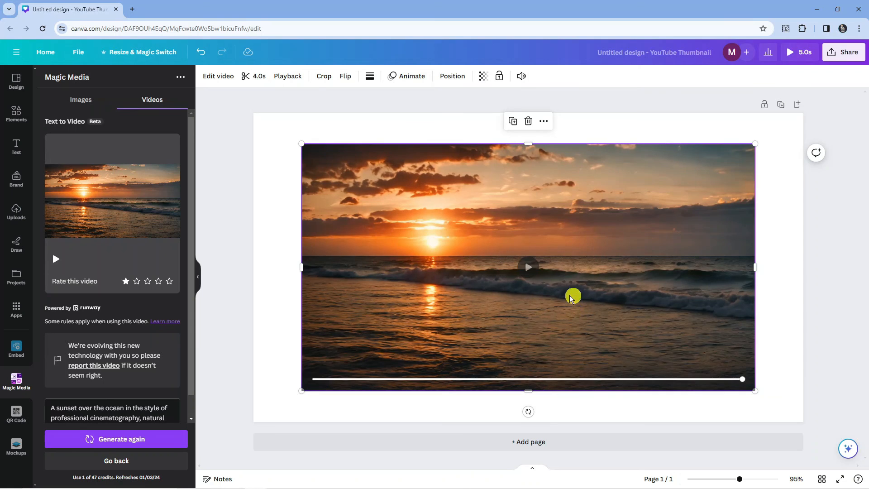
pyautogui.click(528, 267)
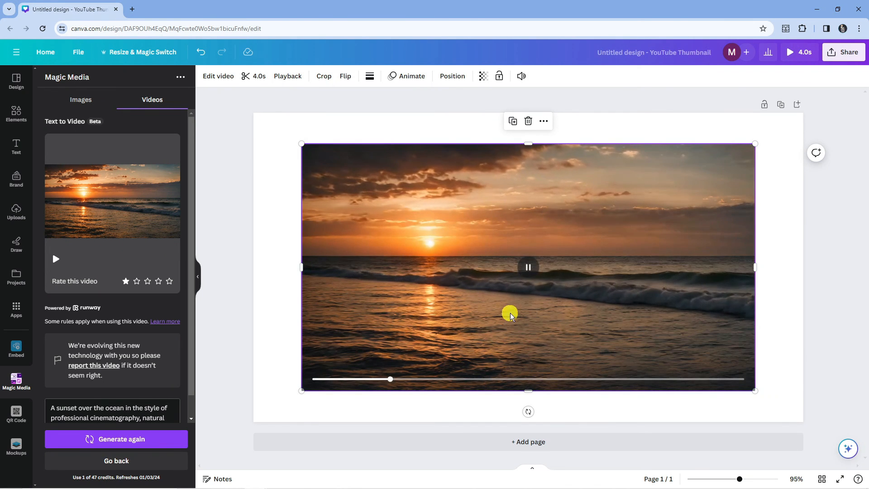